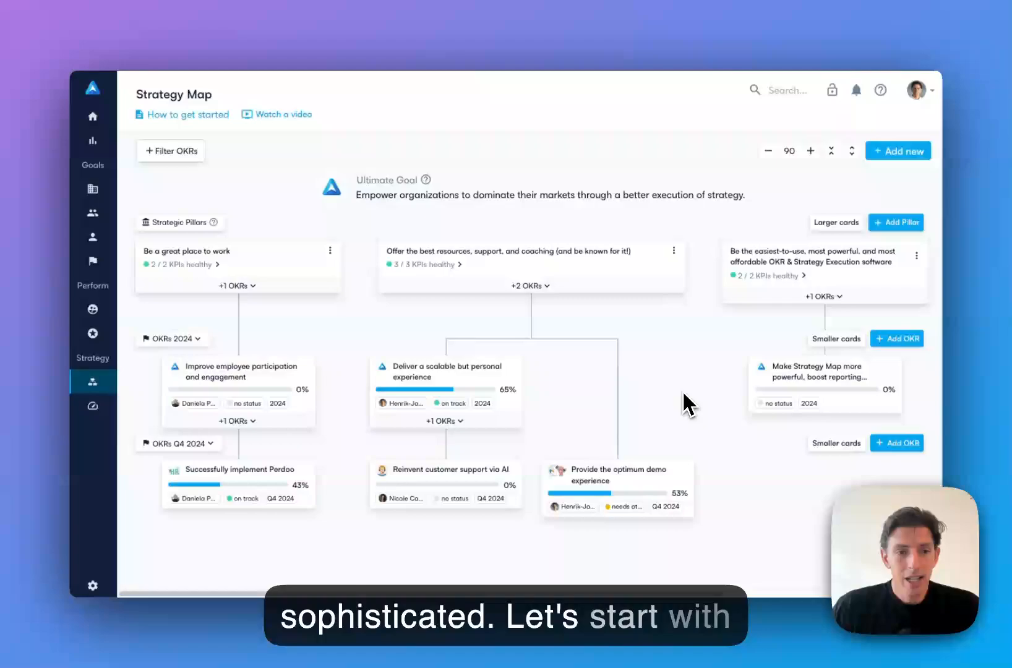
mouse_move(207, 241)
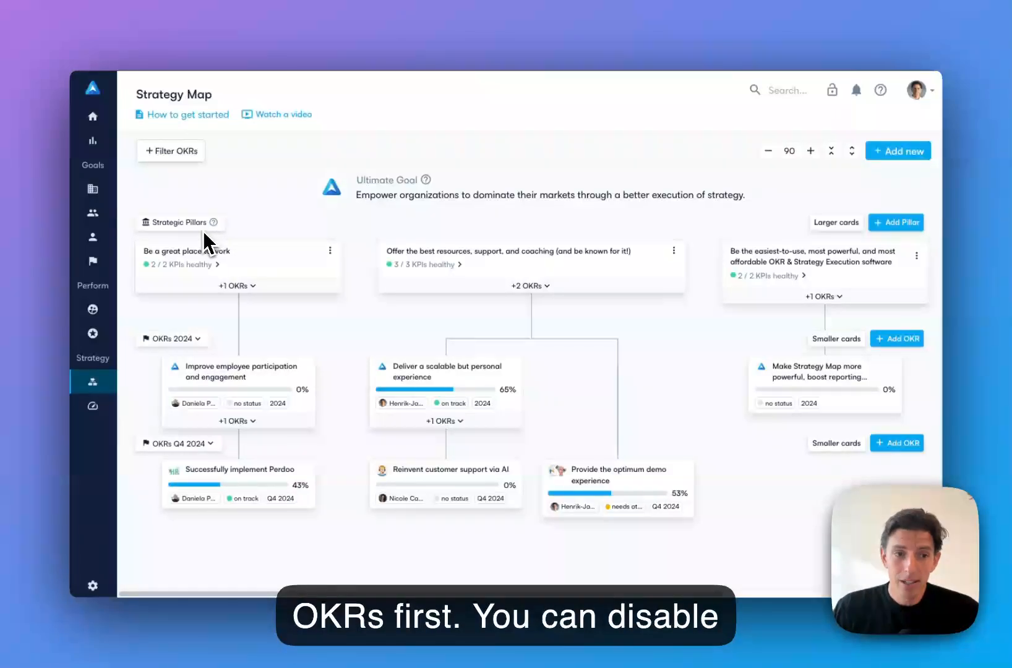
mouse_move(133, 524)
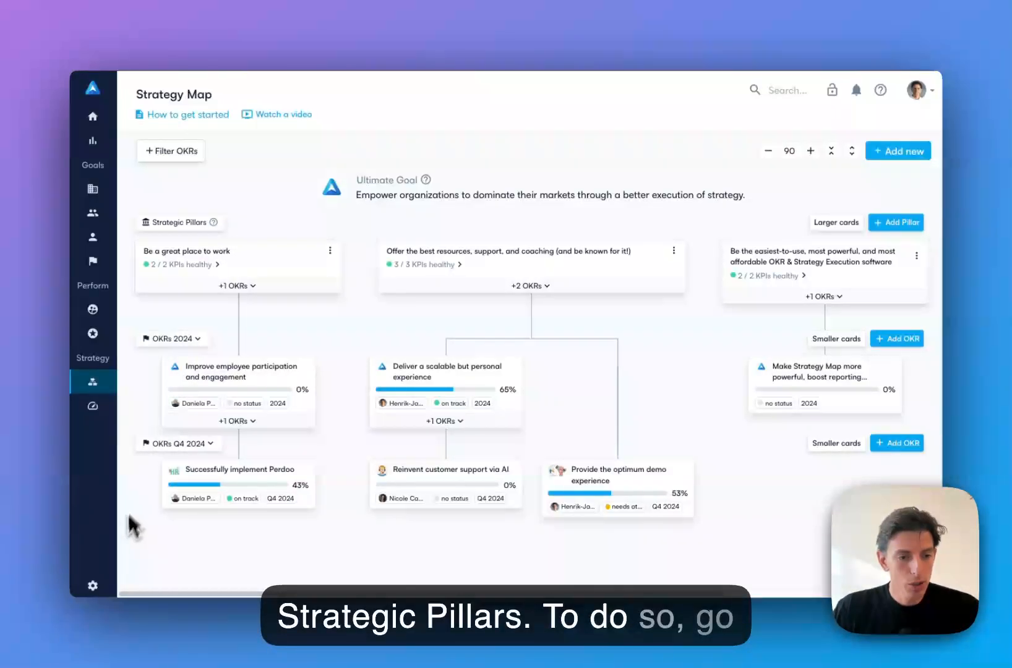
In Configure > Features, uncheck Strategic Pillars while leaving the other OKR features enabled.
left_click(93, 586)
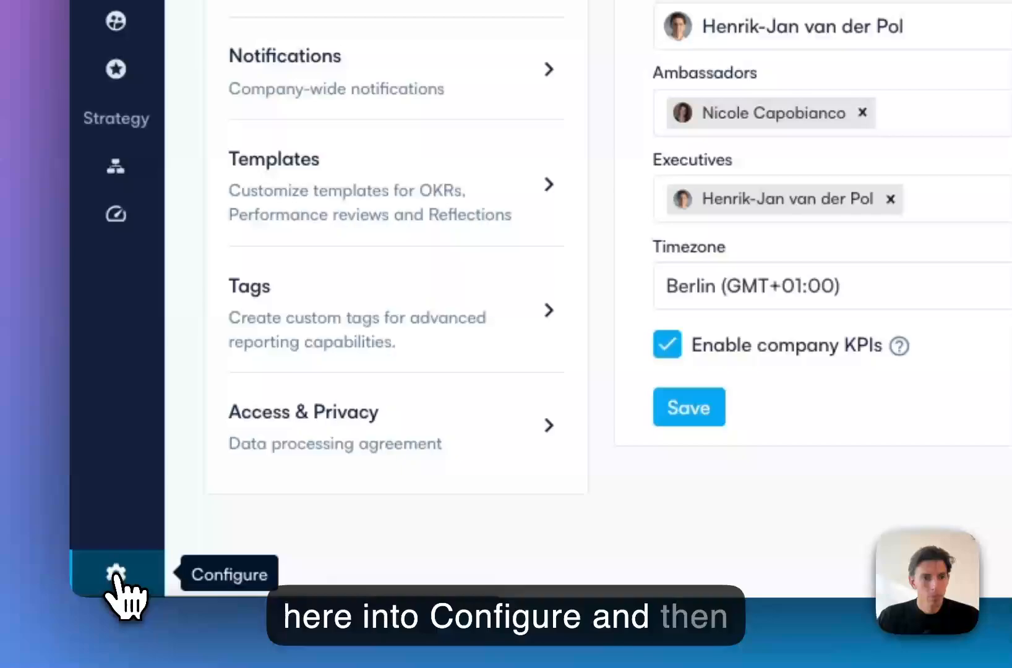
scroll("up", 3)
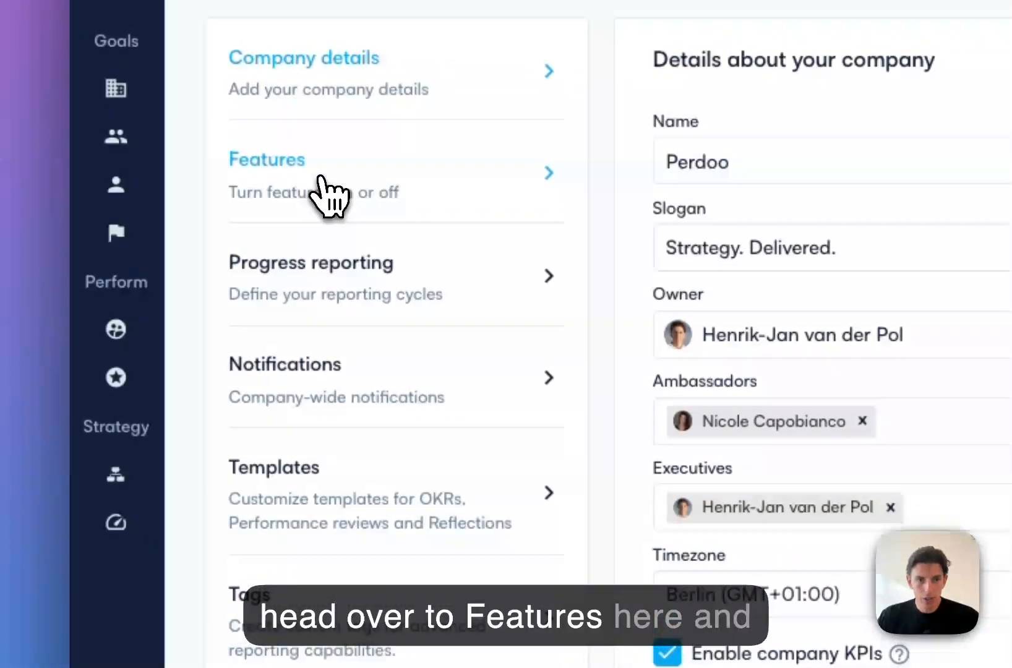
left_click(266, 160)
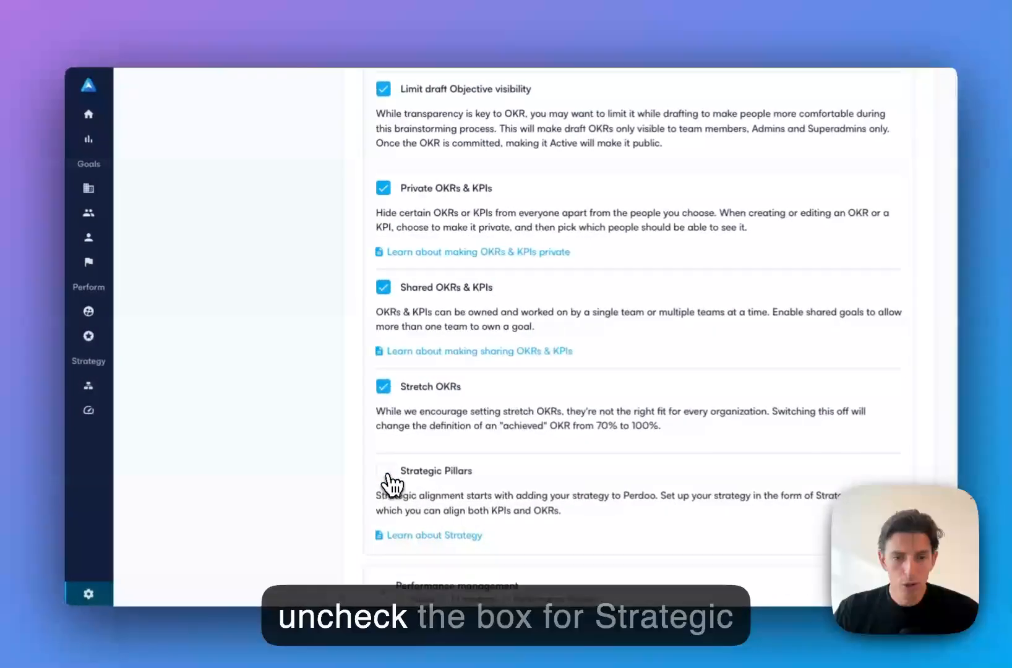
left_click(382, 470)
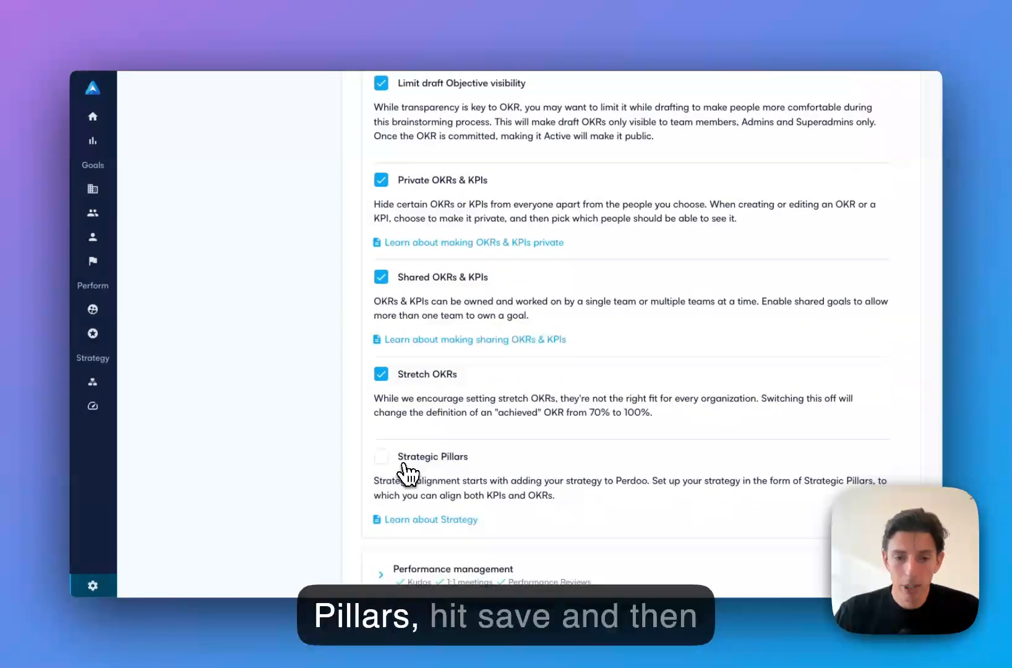
scroll("down", 3)
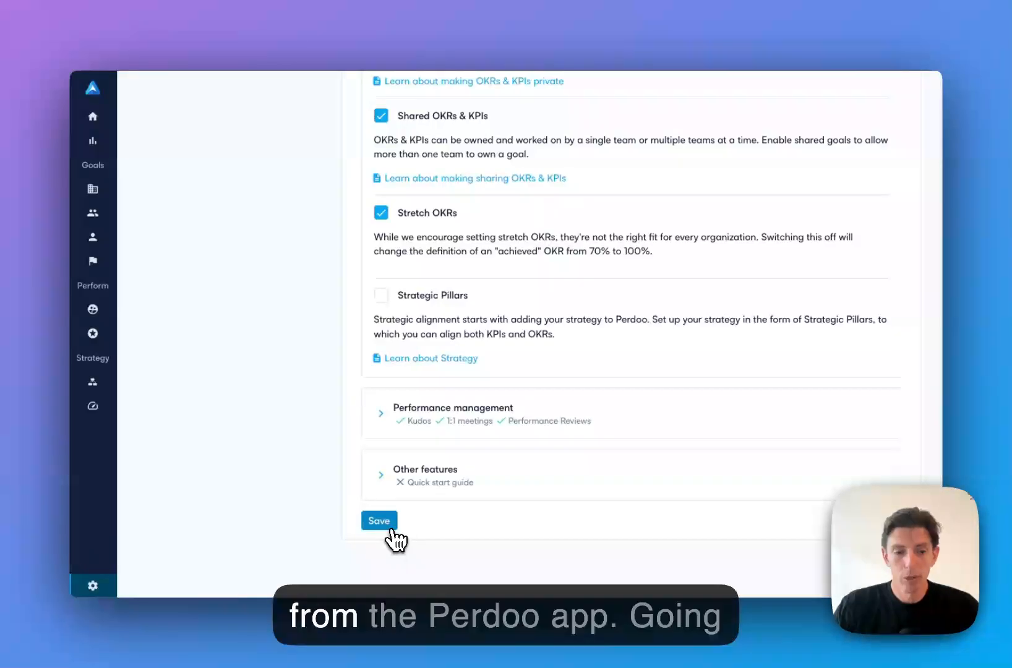
mouse_move(92, 381)
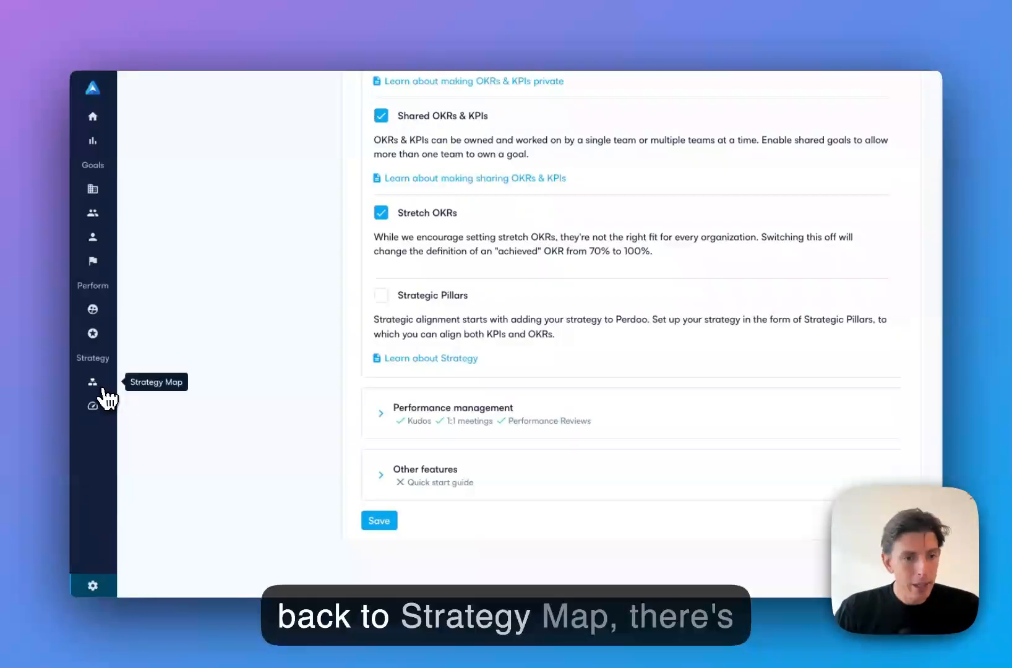
Return to the Strategy Map, still showing the pillars with their aligned OKRs.
left_click(92, 381)
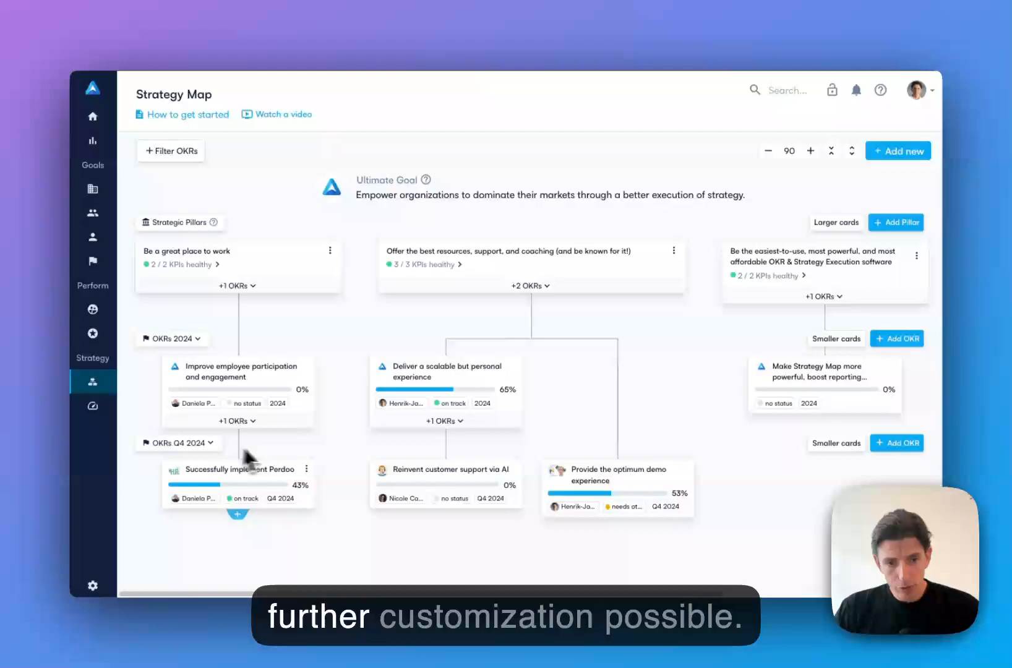
mouse_move(354, 444)
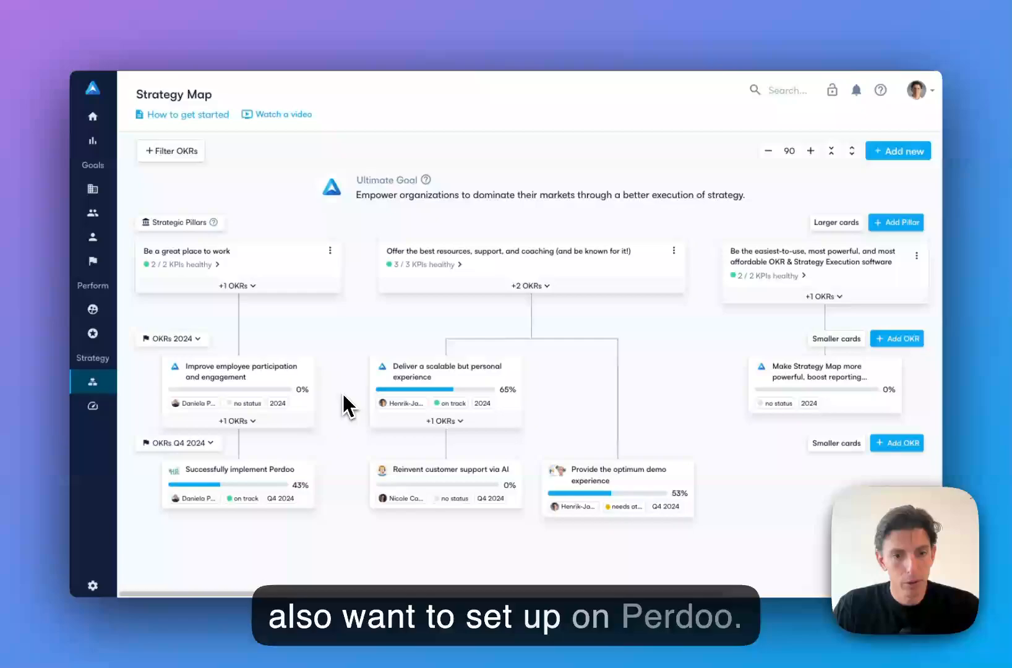
mouse_move(93, 585)
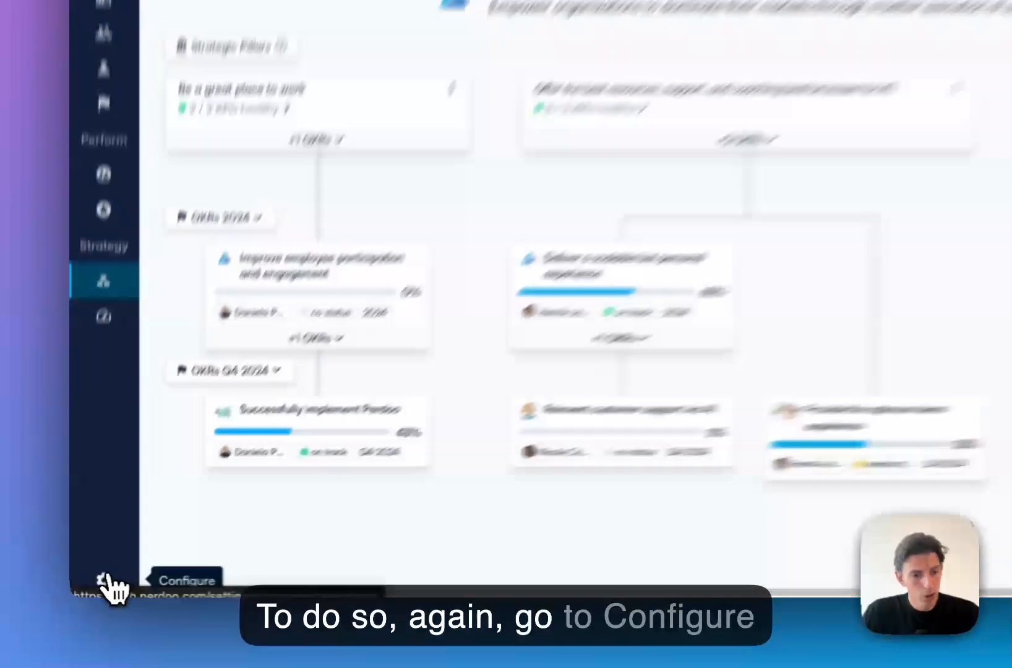
Show the Cadences list in Configure, with the Annual and Quarterly cadences.
left_click(103, 578)
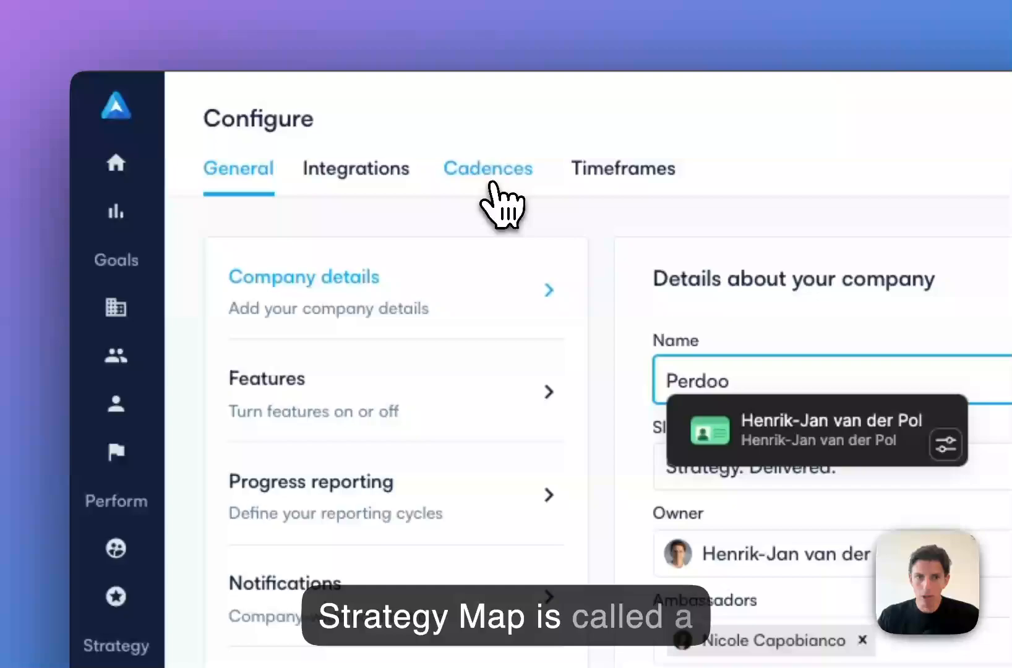
left_click(488, 169)
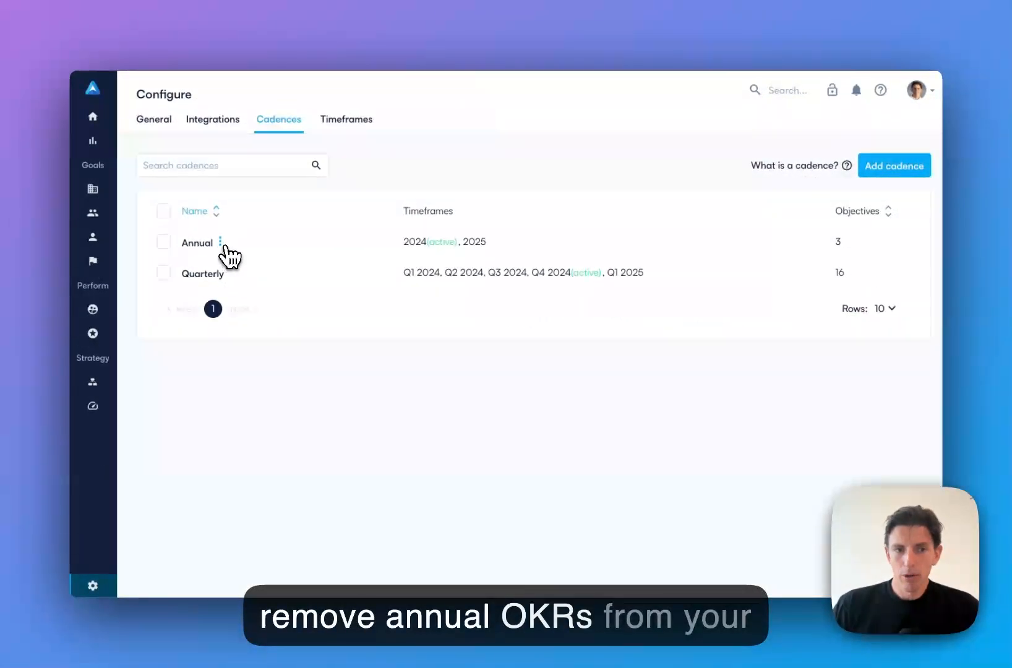
left_click(220, 243)
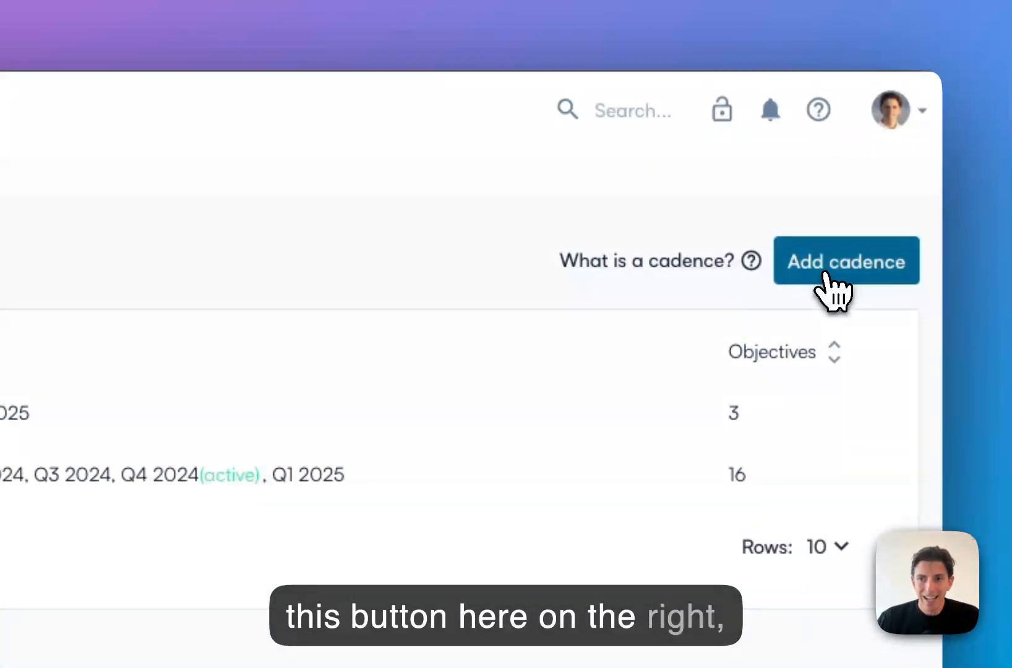
Fill a new custom cadence 'Business unit strategies' repeating every 5 years with yearly updates.
left_click(845, 261)
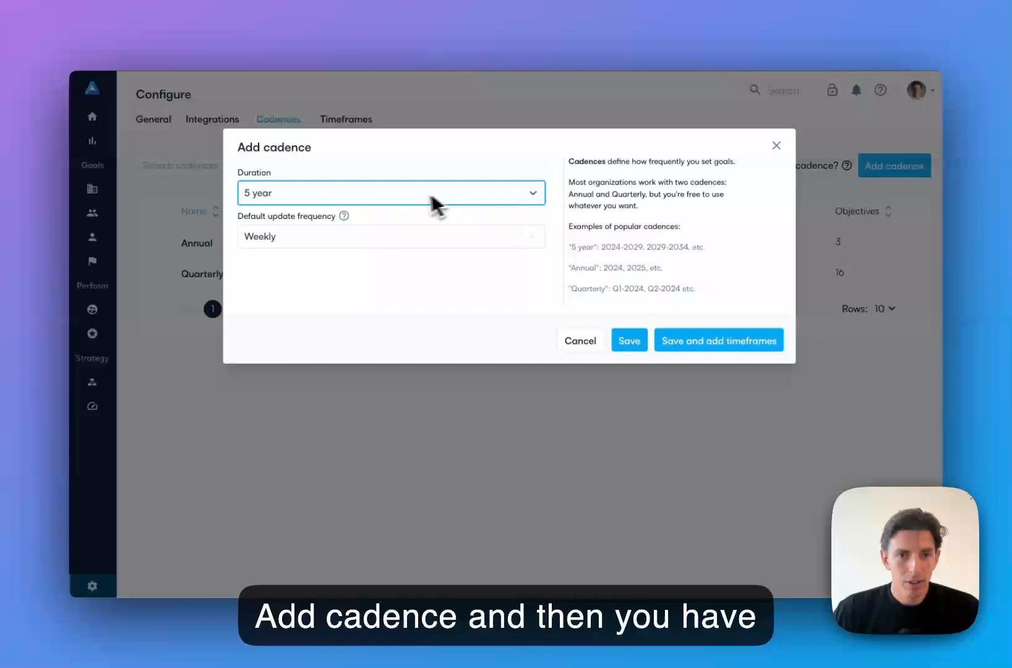
left_click(390, 191)
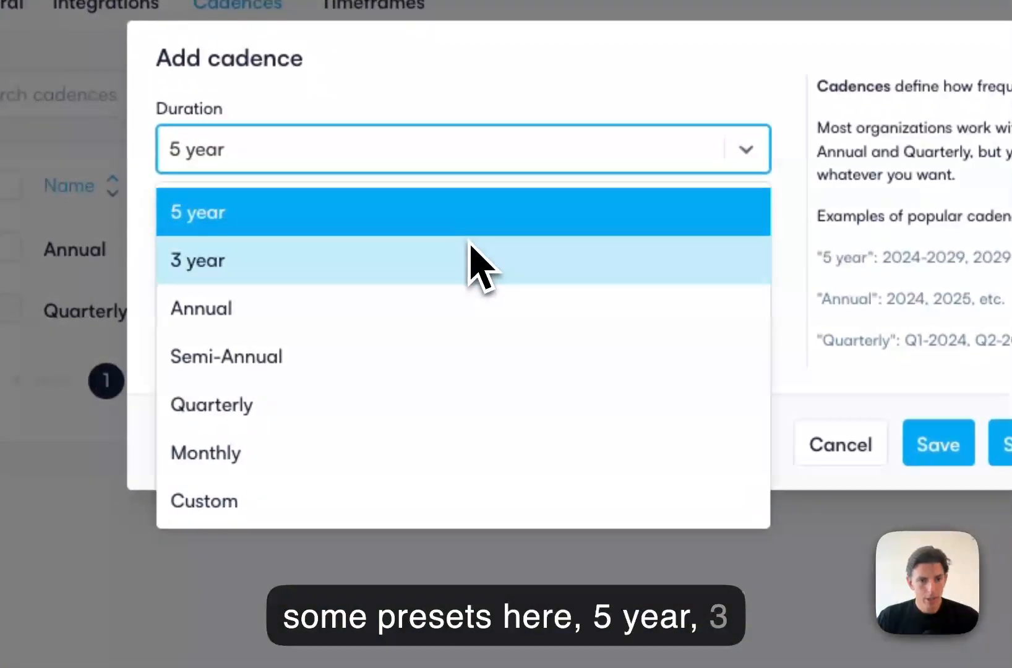
mouse_move(497, 500)
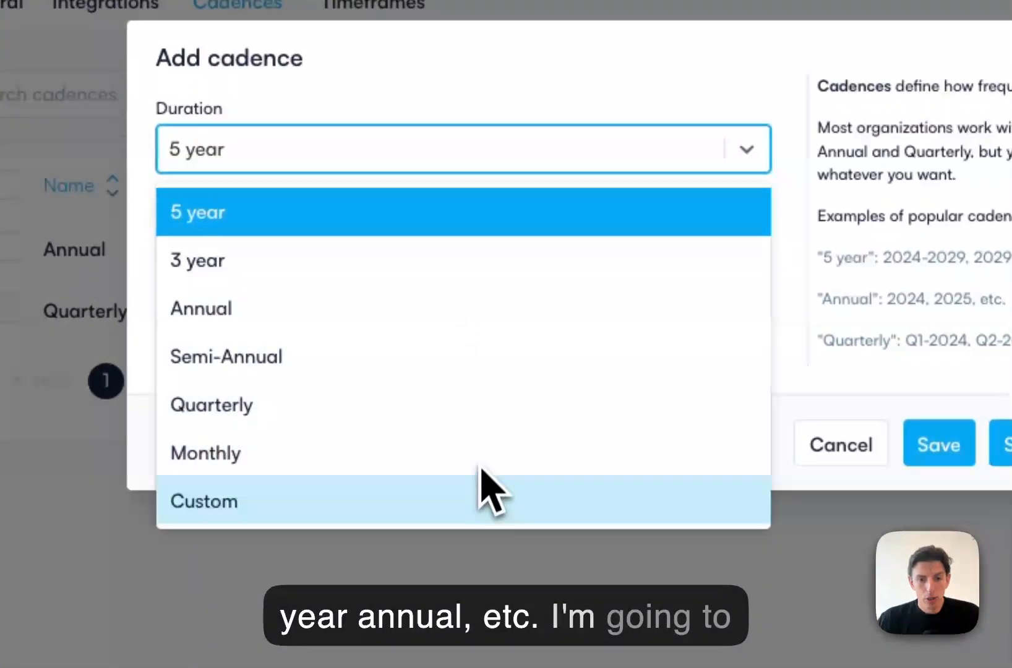
left_click(202, 501)
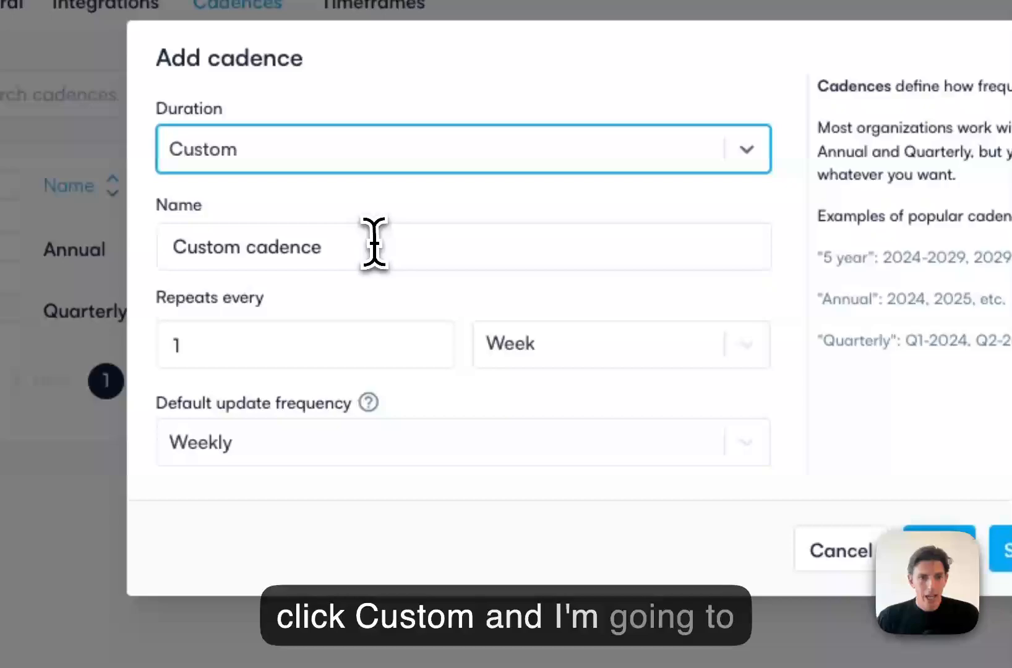
type("Business uni")
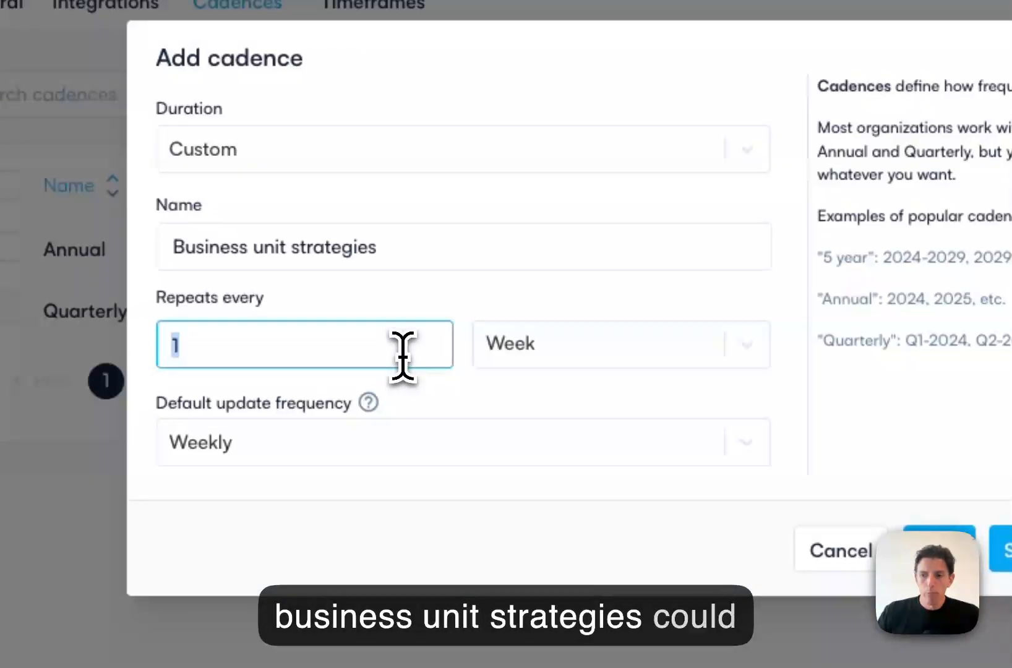
type("5")
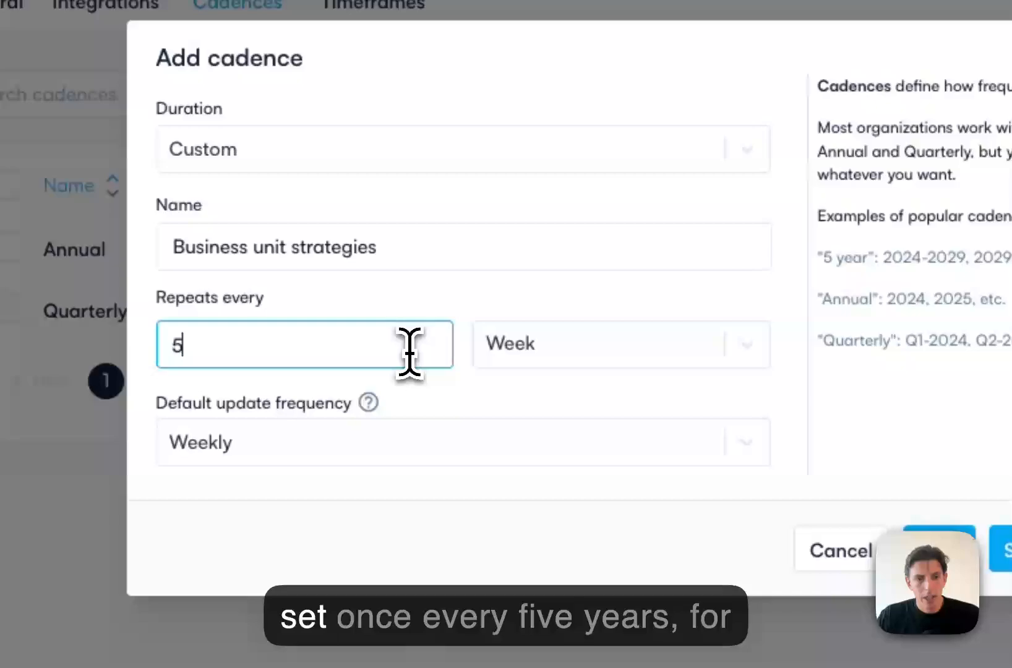
left_click(620, 344)
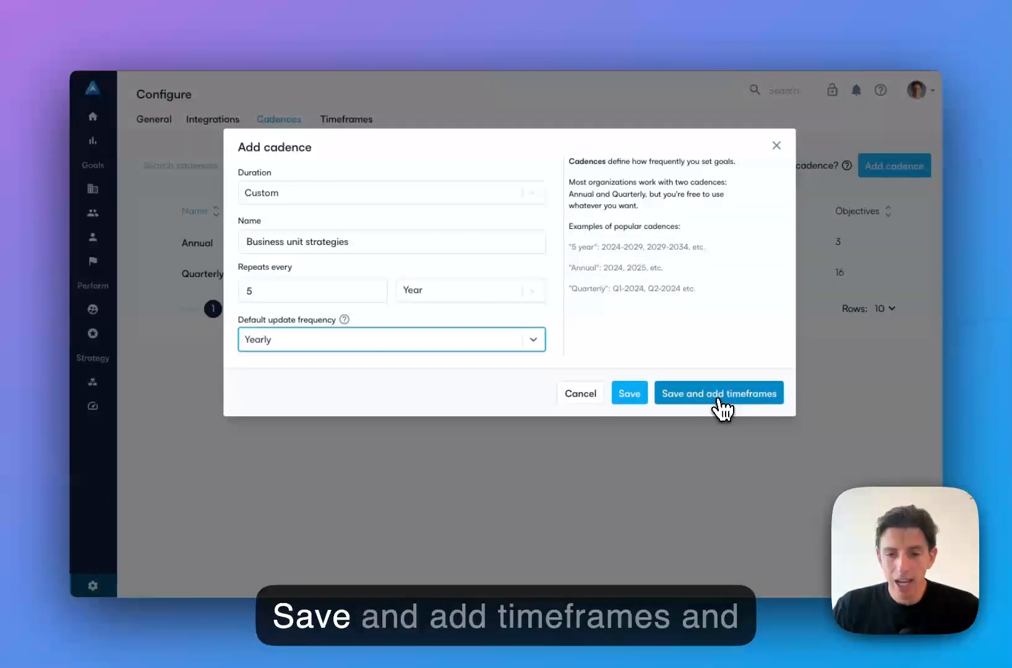
Save the cadence and fill timeframe 'Business unit strategies 2024-2028' starting January 1, 2024.
left_click(717, 394)
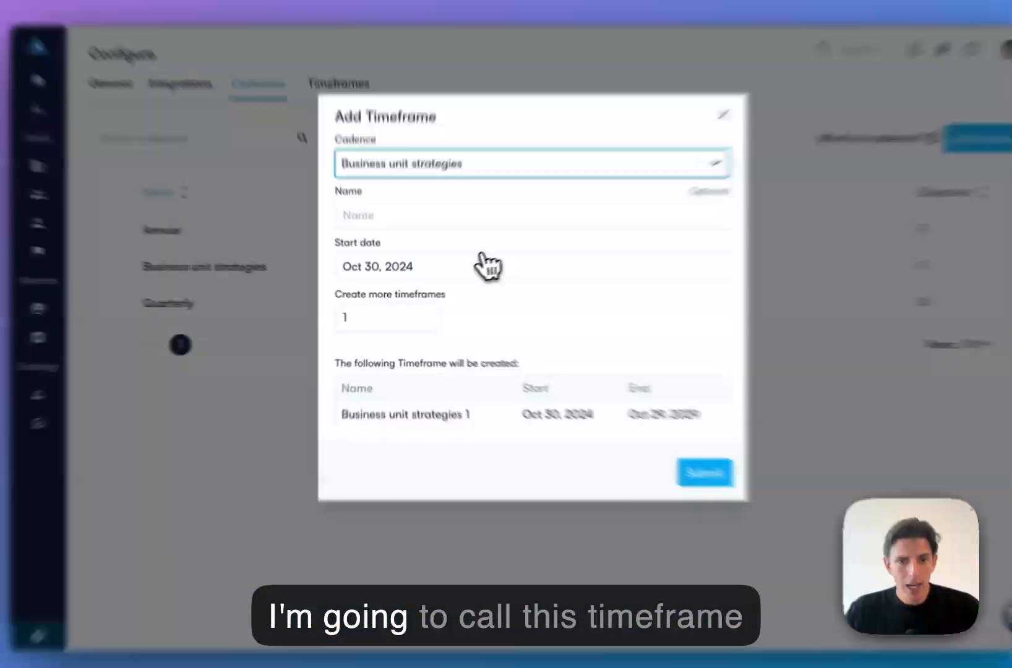
type("Business unit strategies 202")
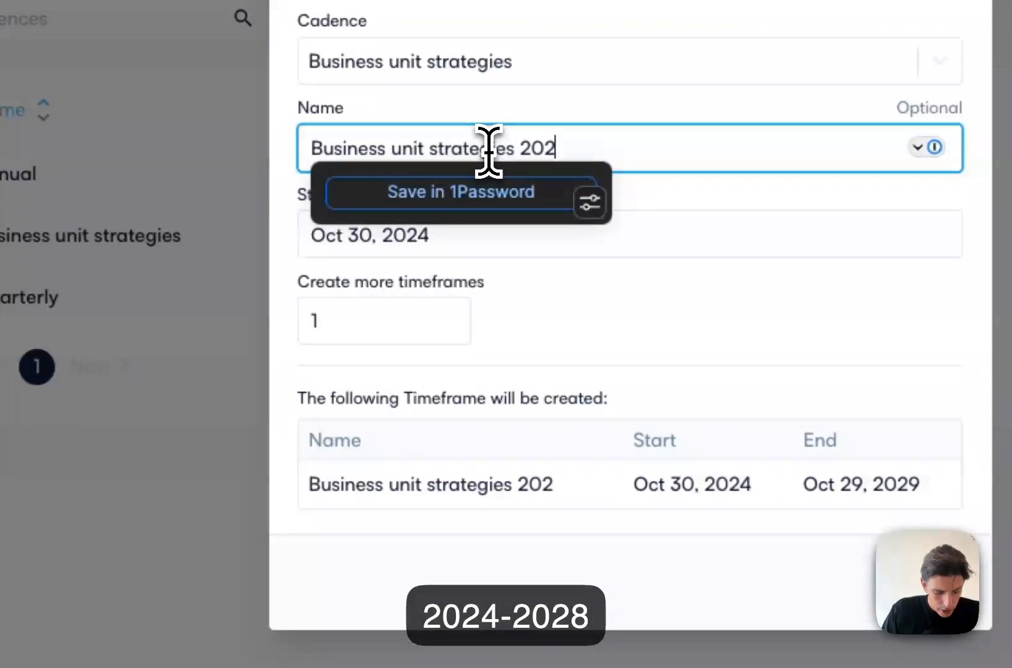
type("4-2028")
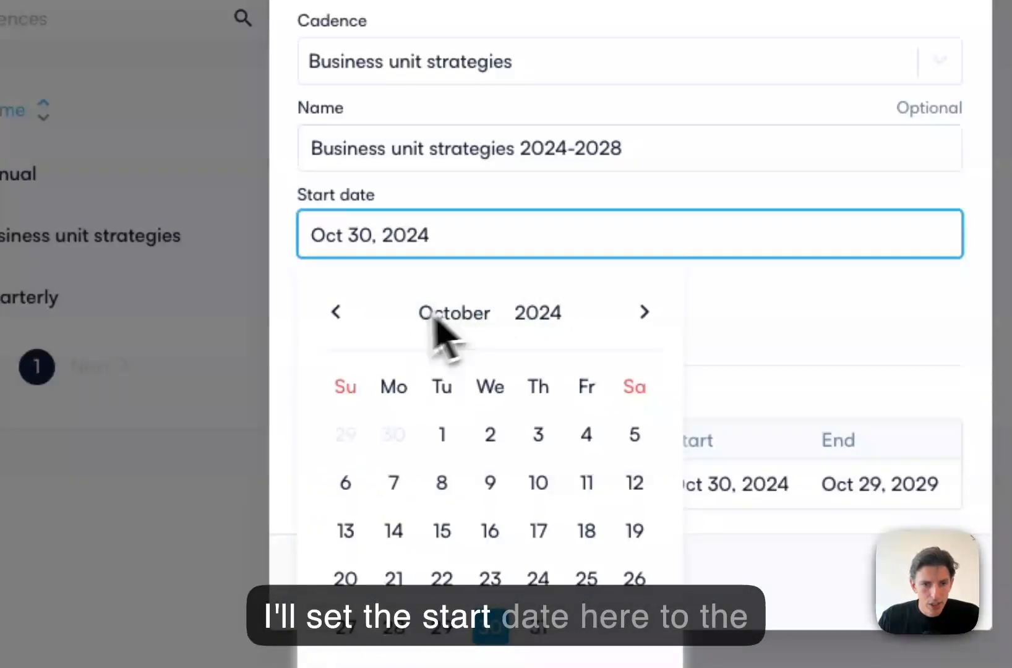
left_click(454, 313)
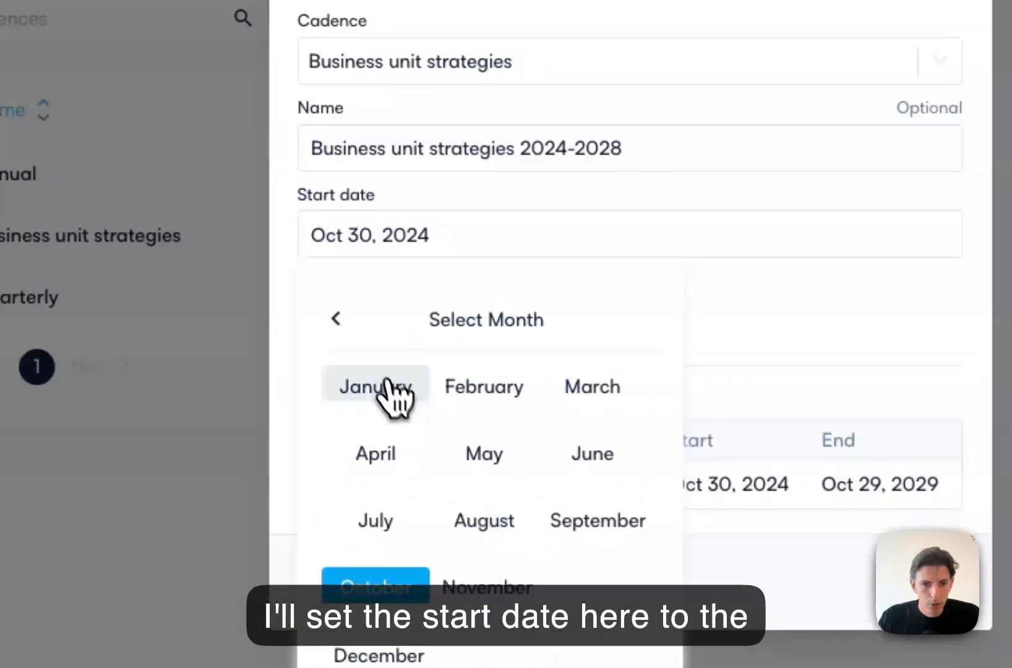
left_click(375, 386)
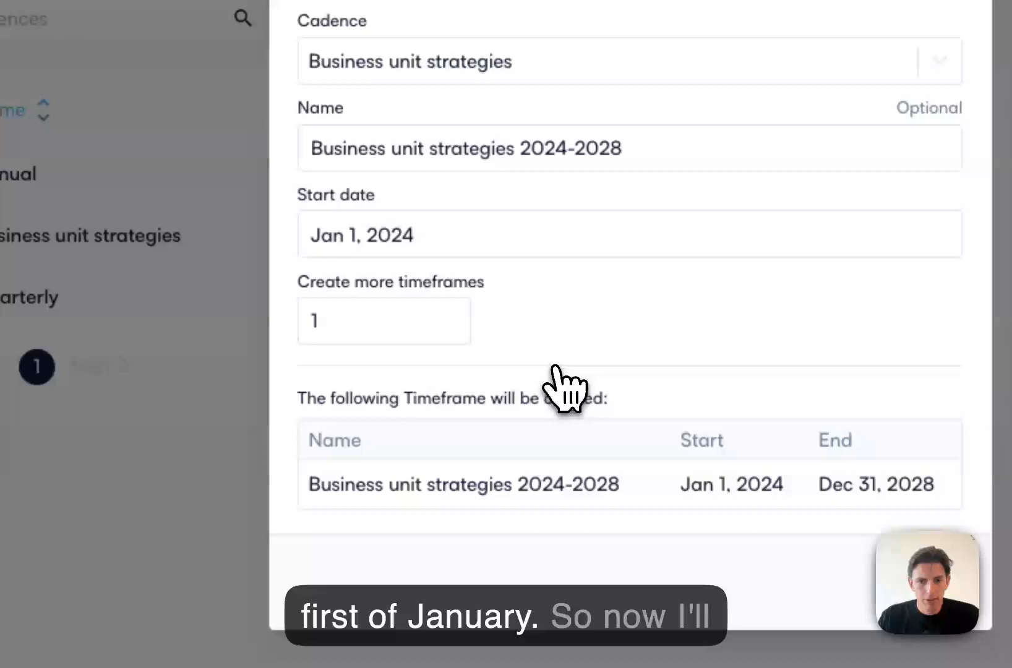
scroll("down", 3)
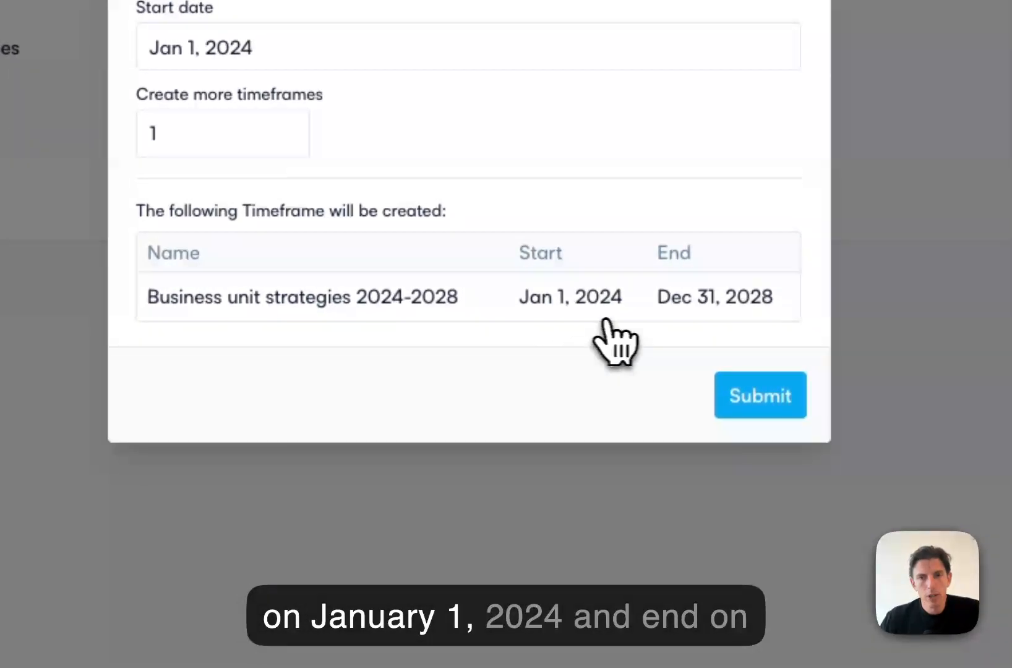
mouse_move(727, 335)
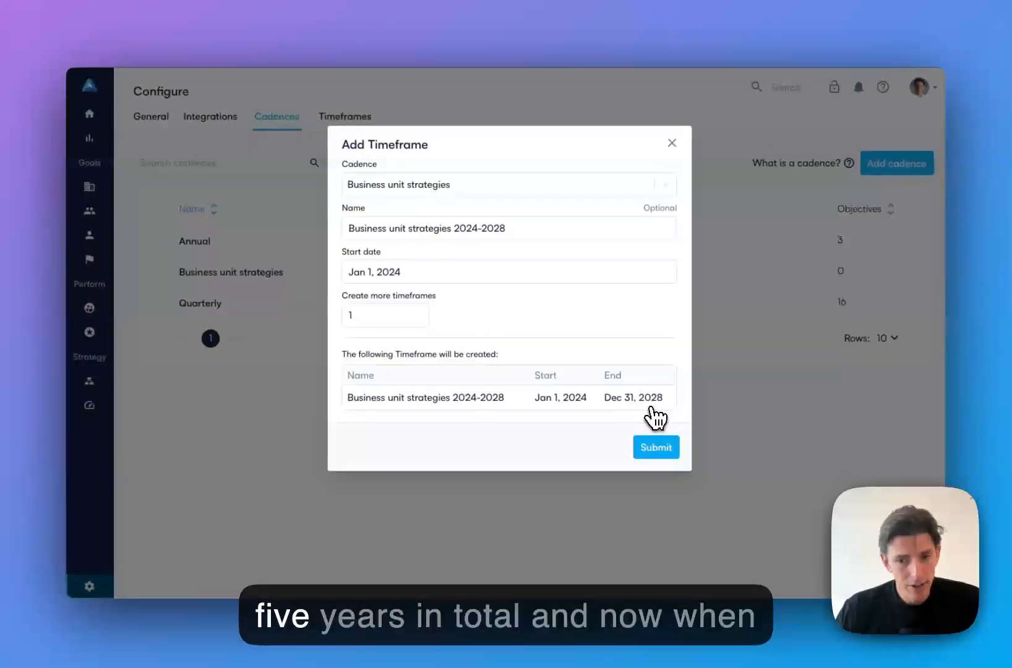
Submit the 2024-2028 timeframe and view its new OKR row on the Strategy Map.
left_click(656, 447)
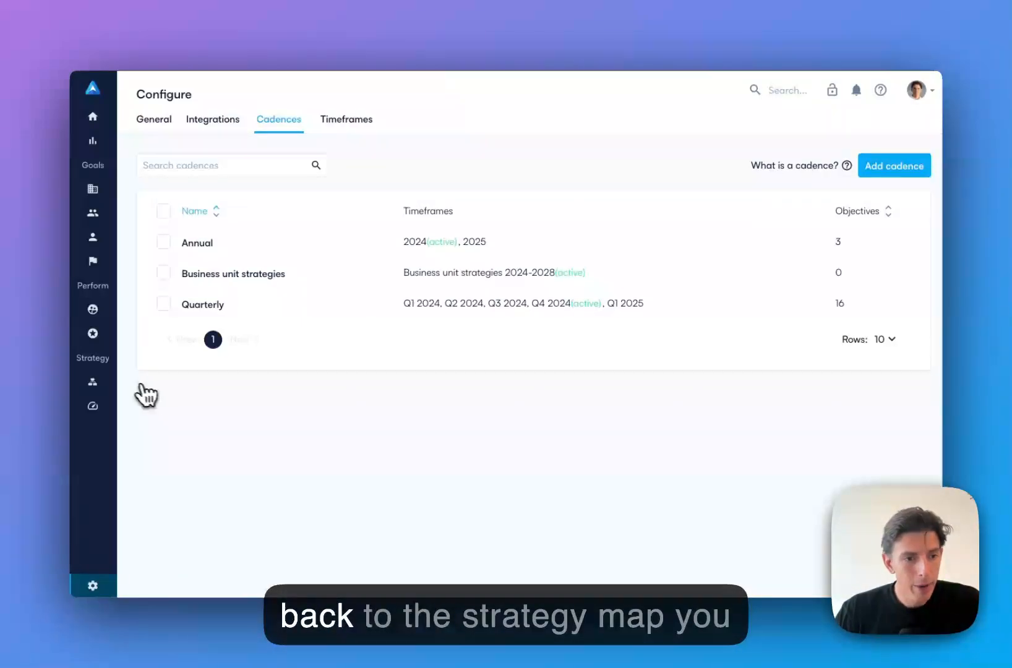
left_click(93, 381)
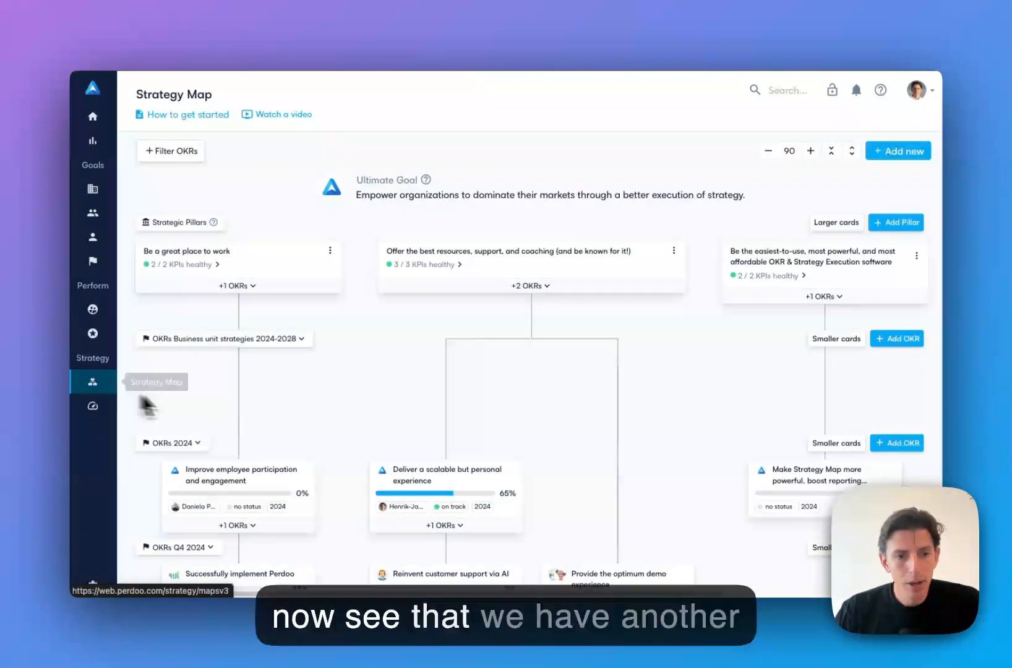
mouse_move(329, 407)
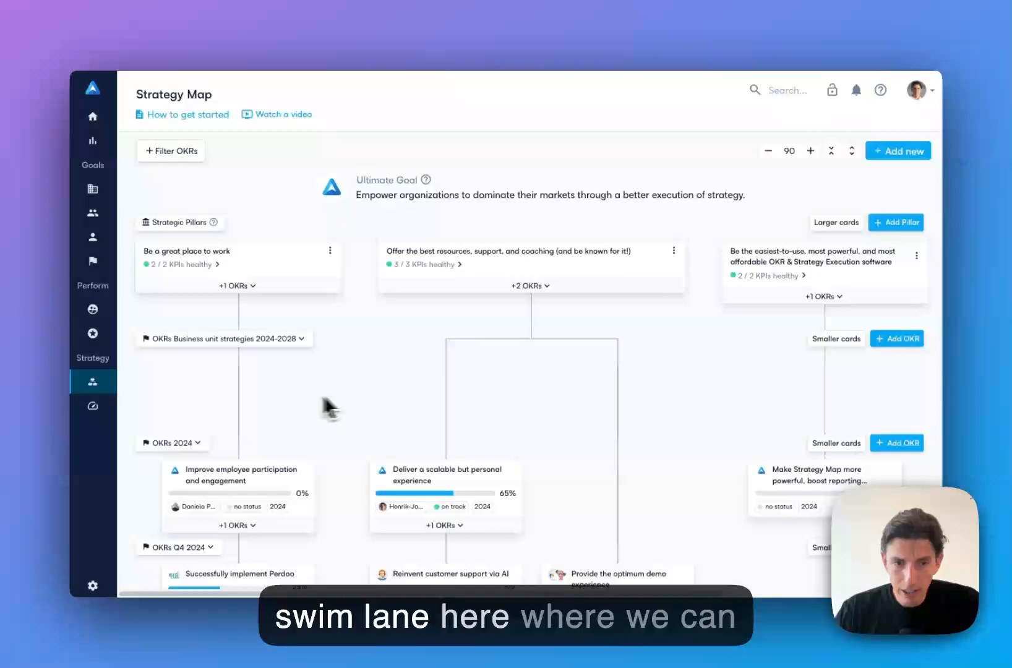
mouse_move(407, 407)
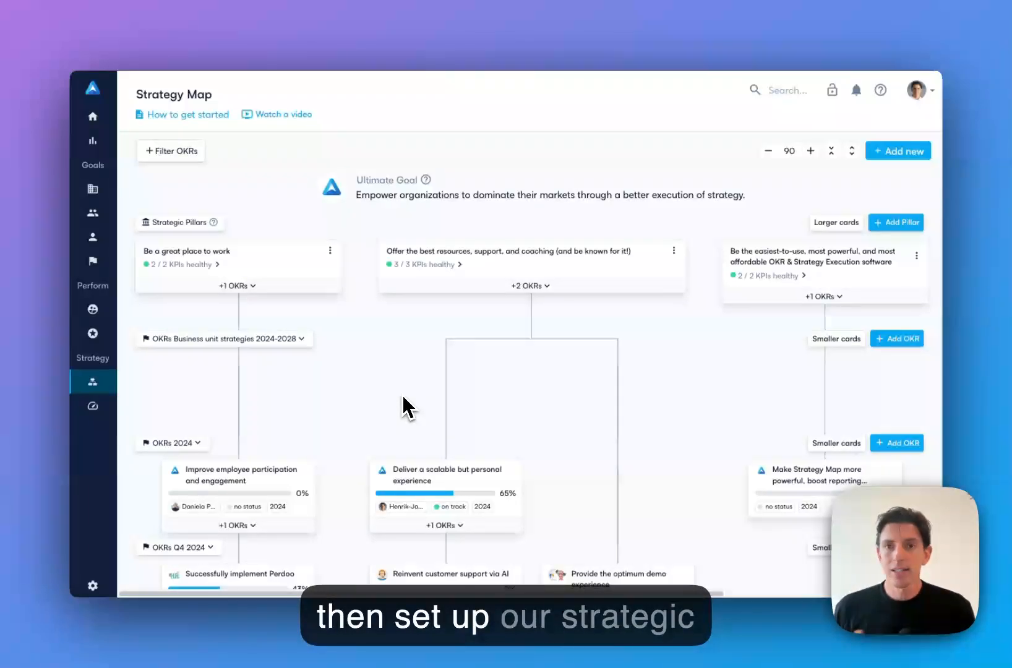